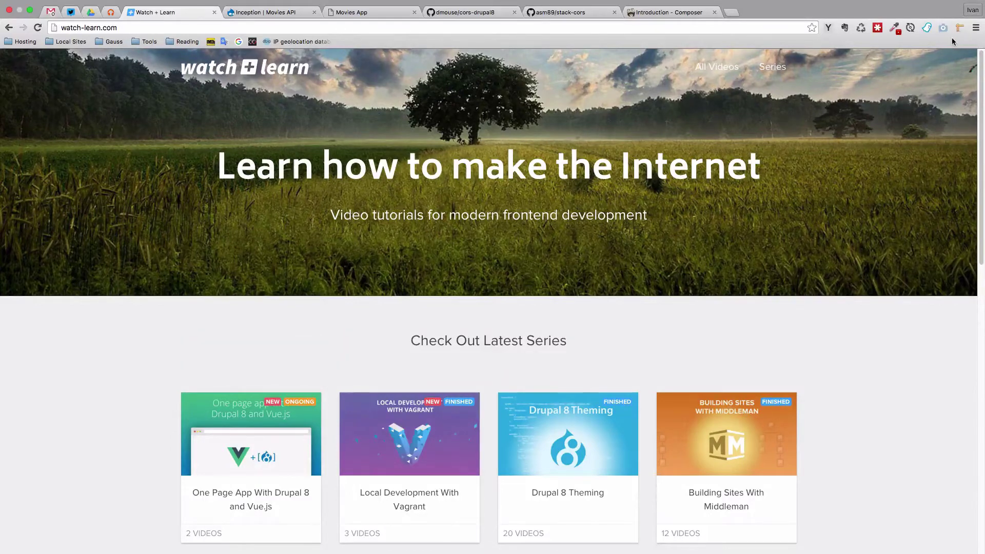
mouse_move(409, 348)
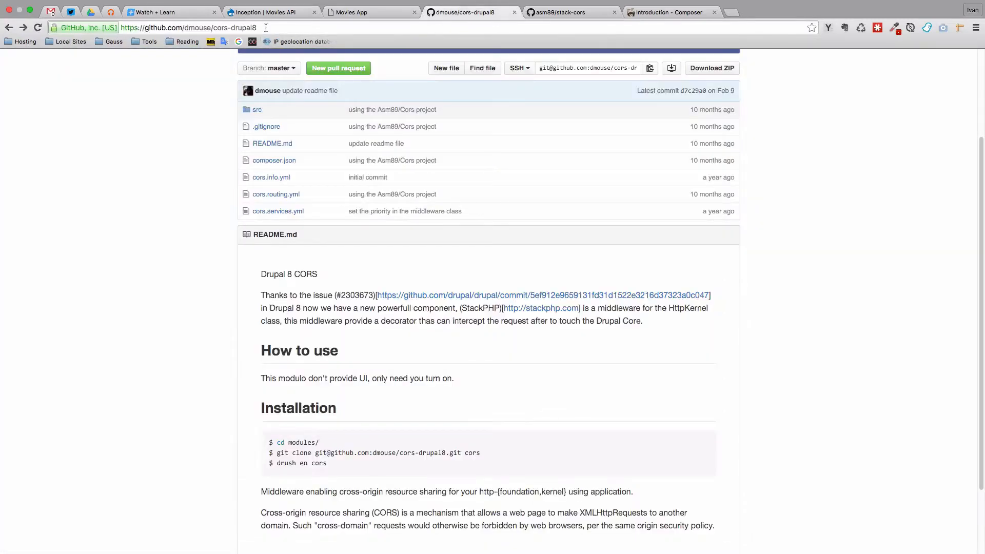
Download the cors-drupal8 repository as a ZIP into the moviesapi Assets folder
click(265, 28)
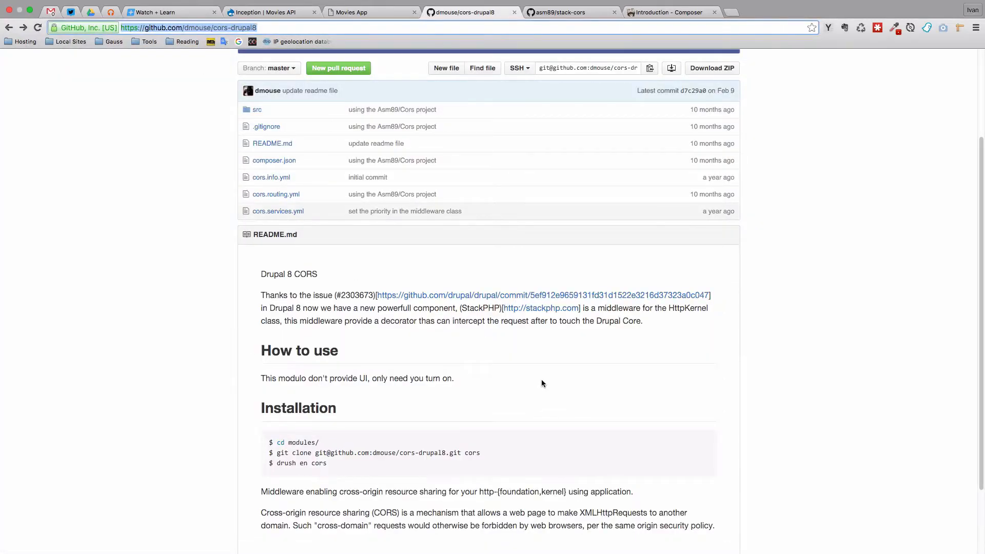
mouse_move(533, 373)
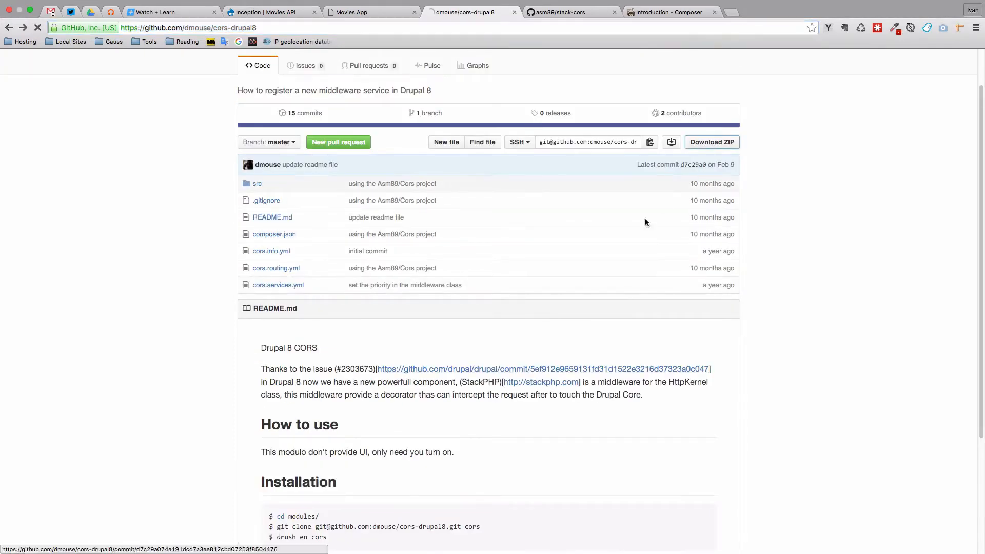
click(712, 142)
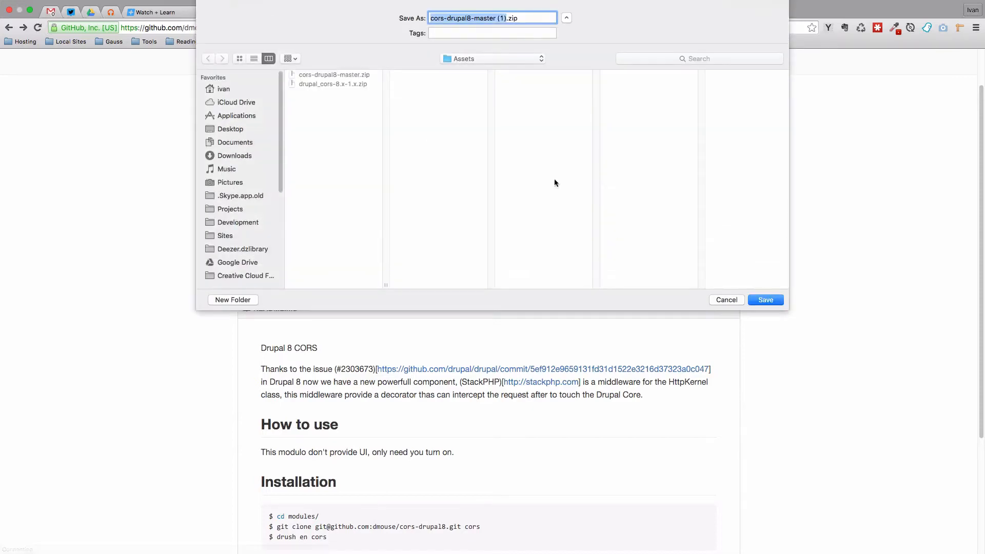
mouse_move(346, 86)
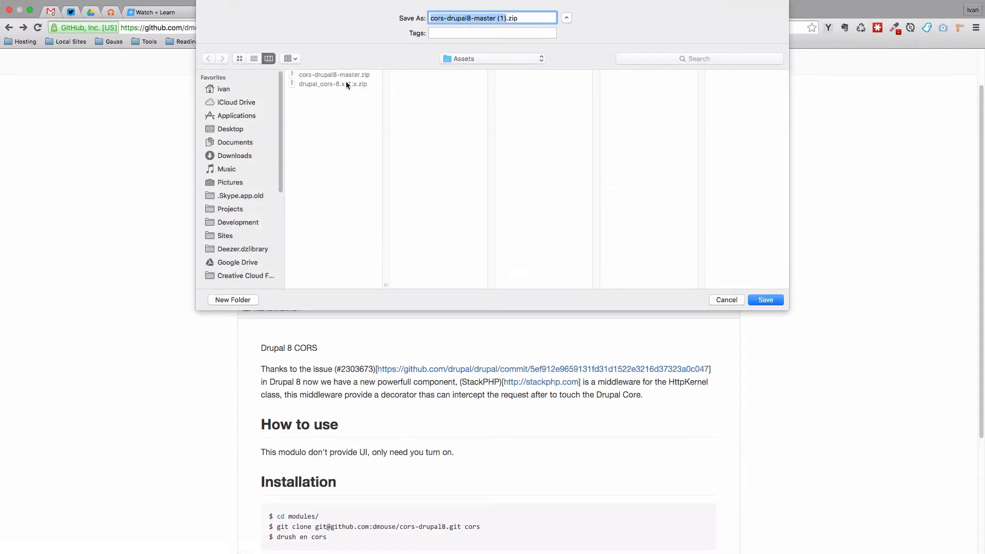
click(490, 58)
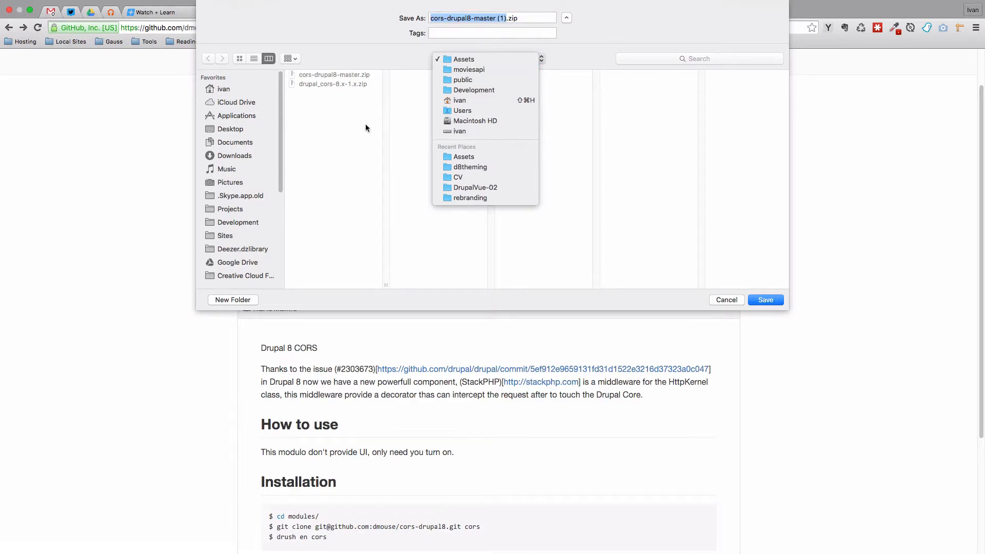
click(464, 59)
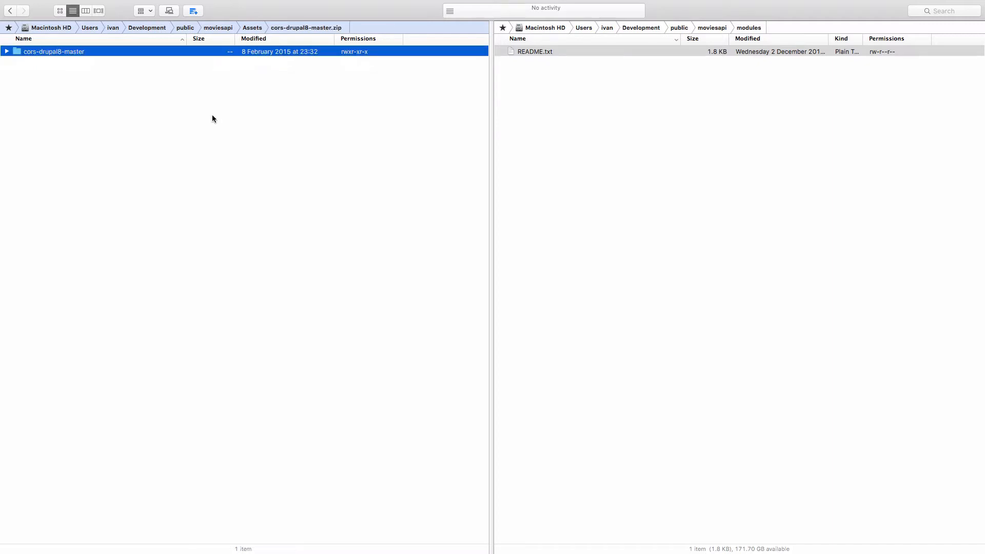
mouse_move(155, 93)
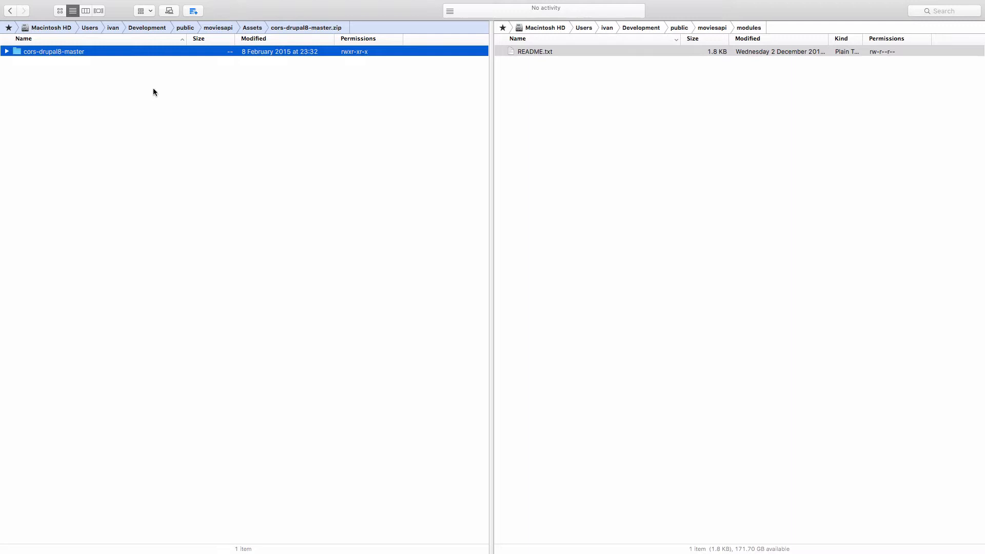
mouse_move(715, 33)
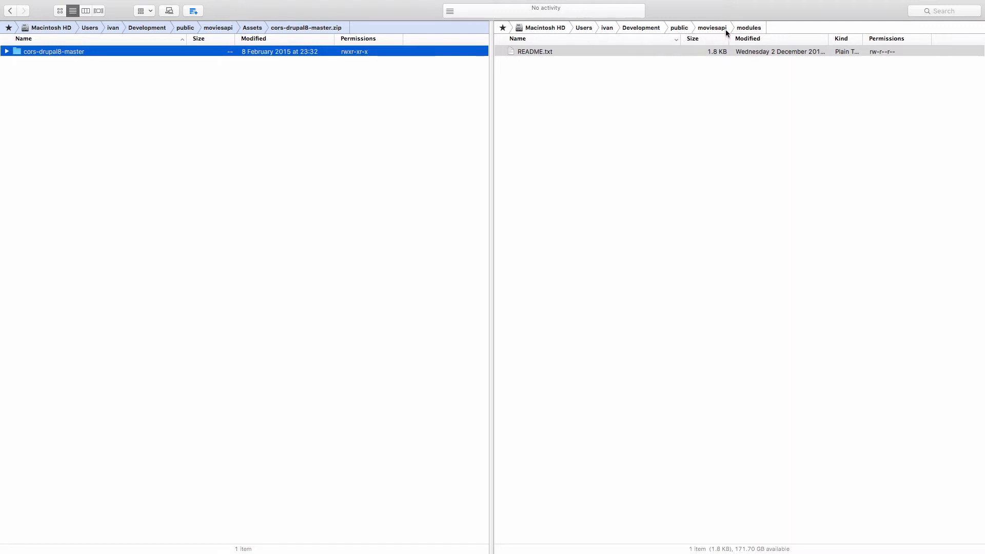
In ForkLift's right pane, go up to moviesapi and open its modules folder
click(533, 51)
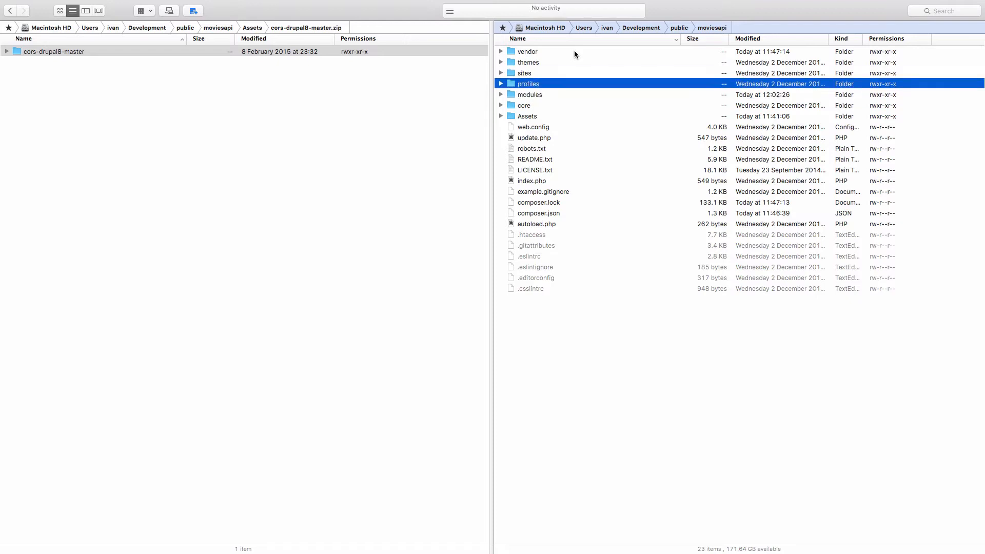
click(530, 95)
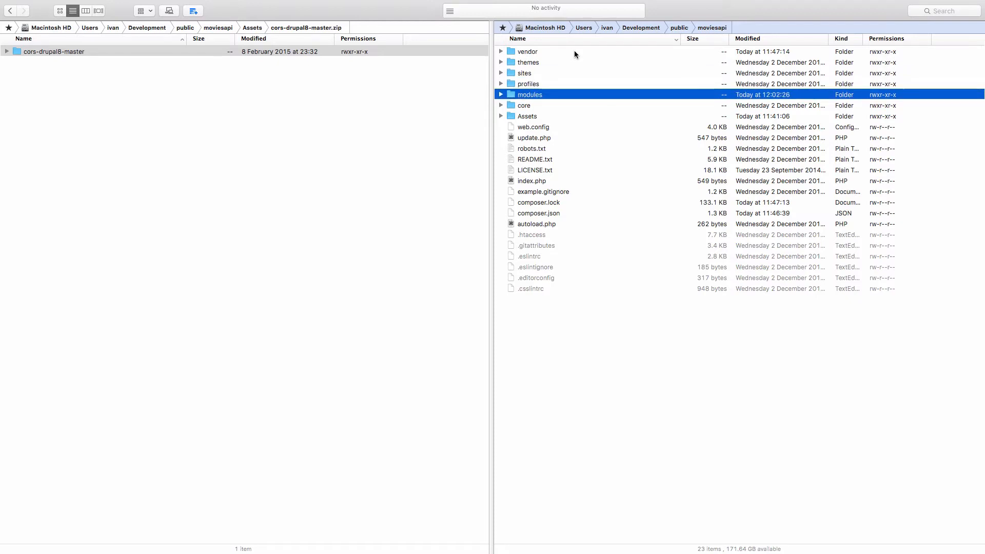
double_click(529, 94)
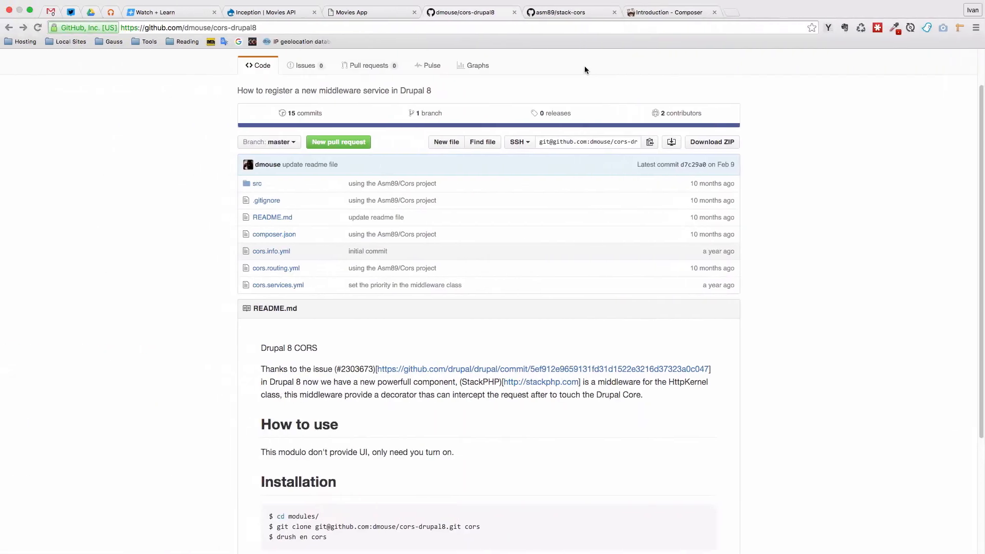
Open the Movies API site's Extend page and filter modules by 'cors'
click(263, 12)
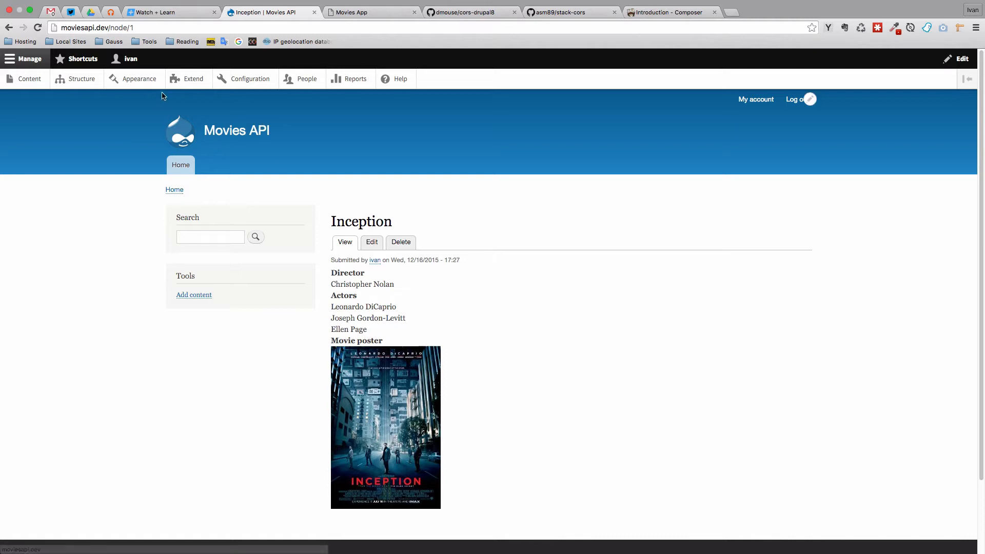
click(193, 78)
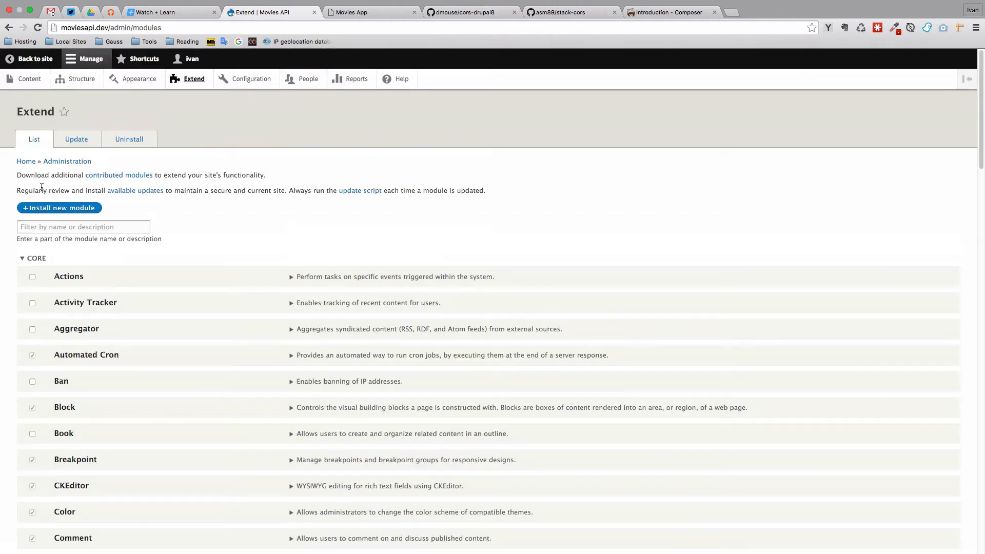
click(82, 227)
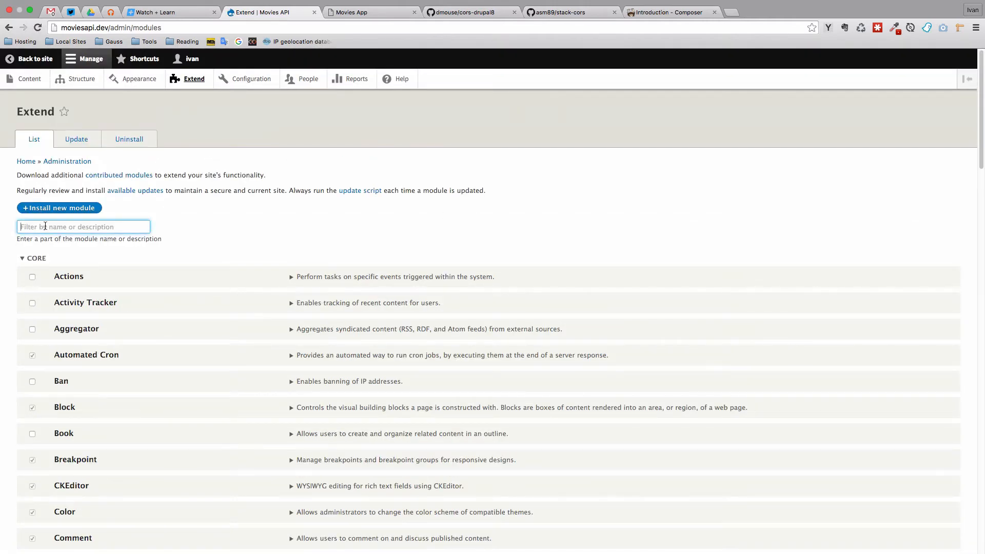
text(cors)
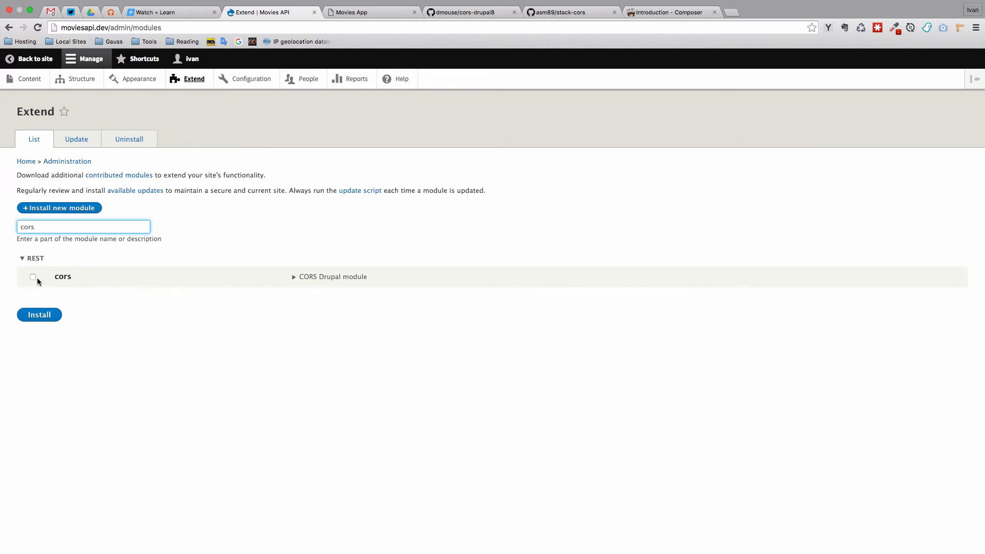
mouse_move(157, 316)
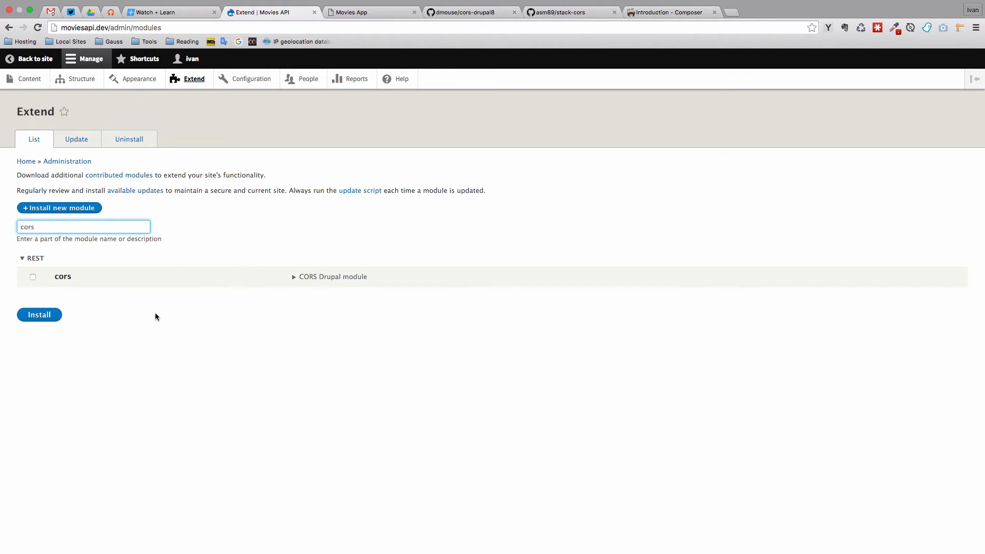
mouse_move(569, 17)
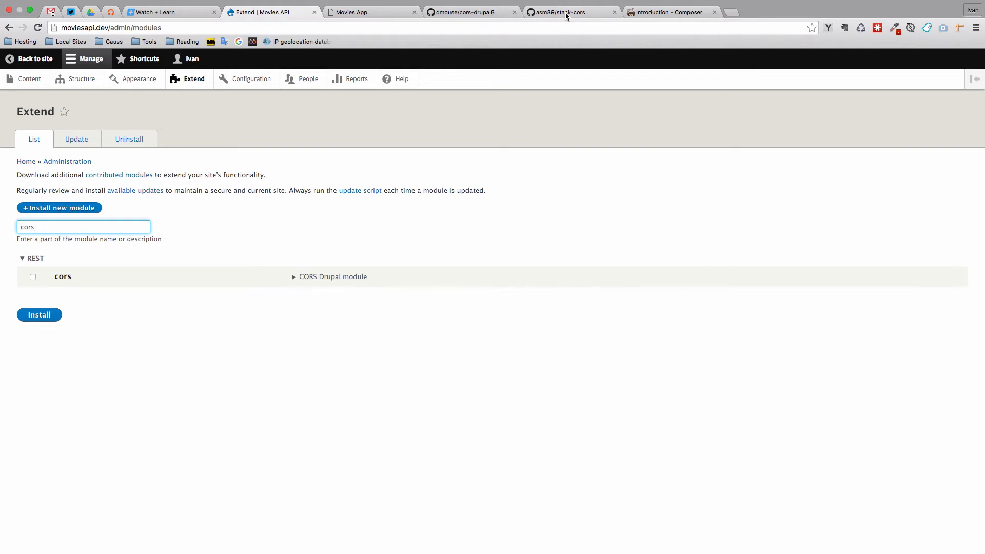
Look over the asm89/stack-cors README on GitHub
click(569, 12)
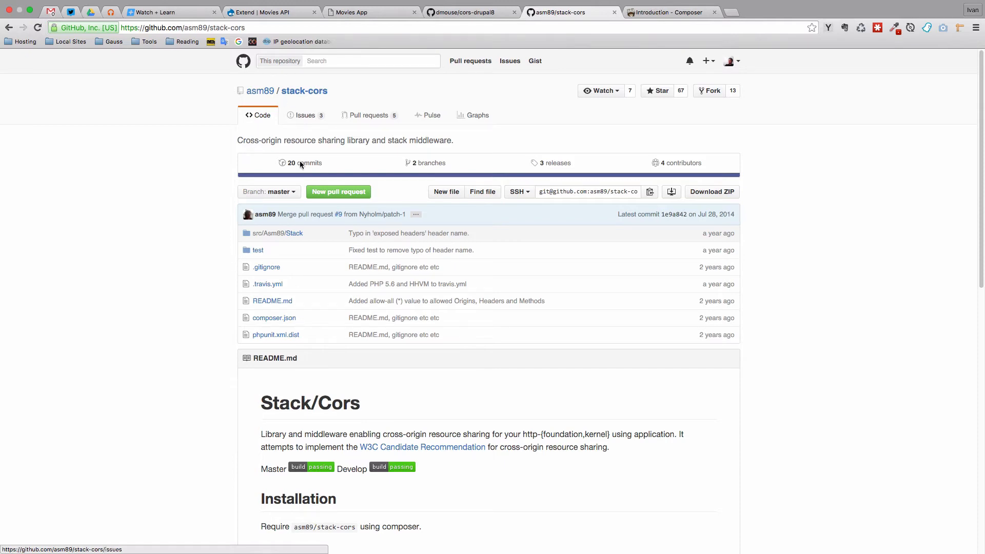
scroll(down, 3)
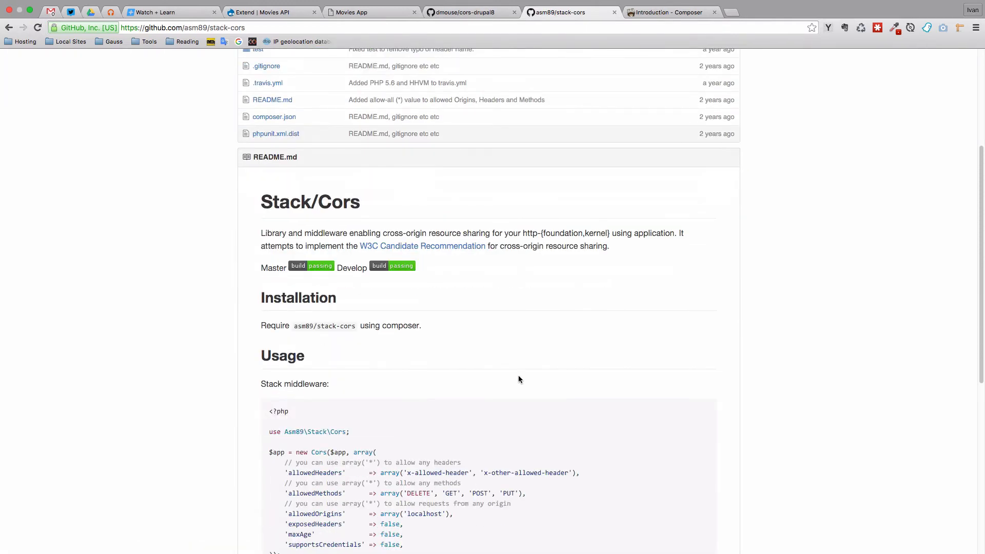
scroll(up, 3)
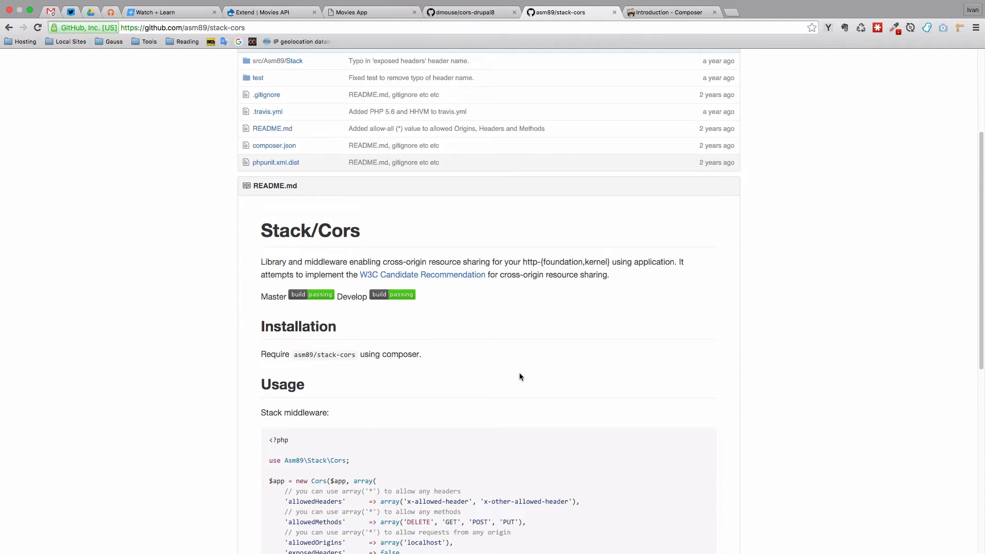
Open getcomposer.org's Getting Started guide at the 'Installation - Windows' section
click(672, 11)
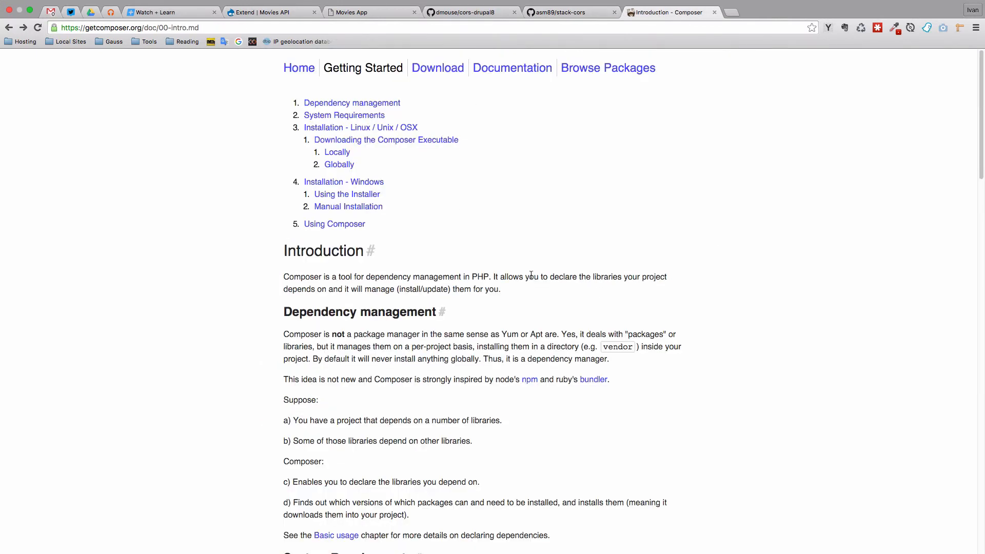
click(9, 28)
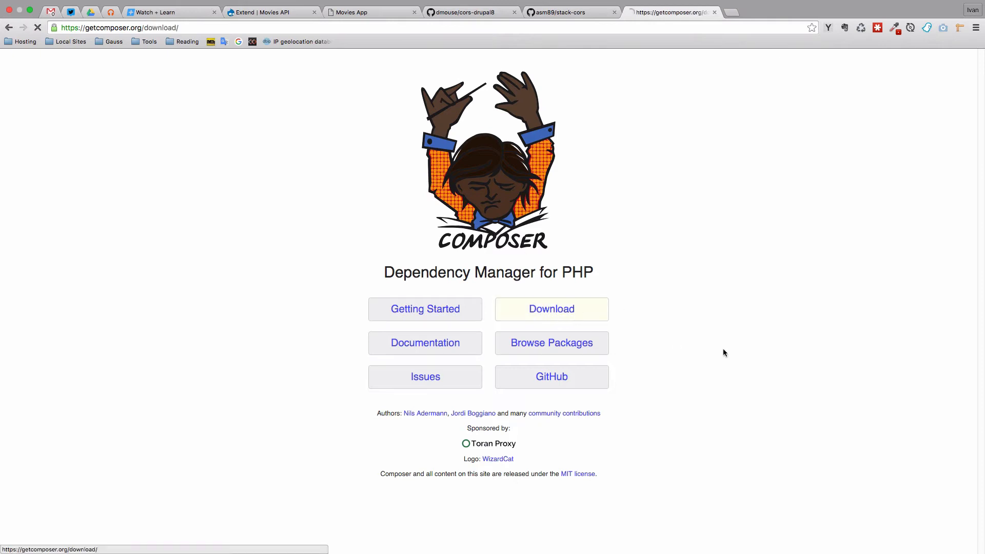
click(551, 309)
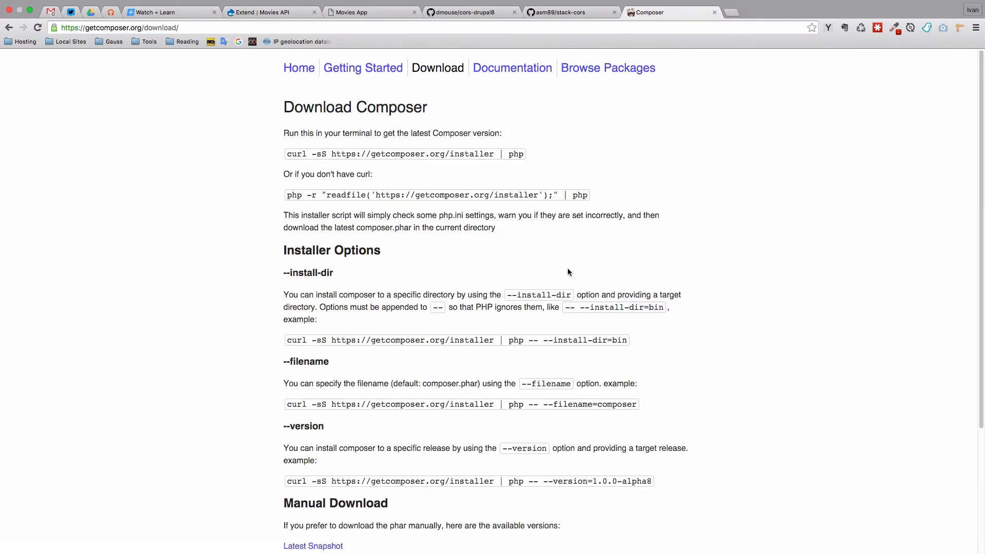
mouse_move(307, 153)
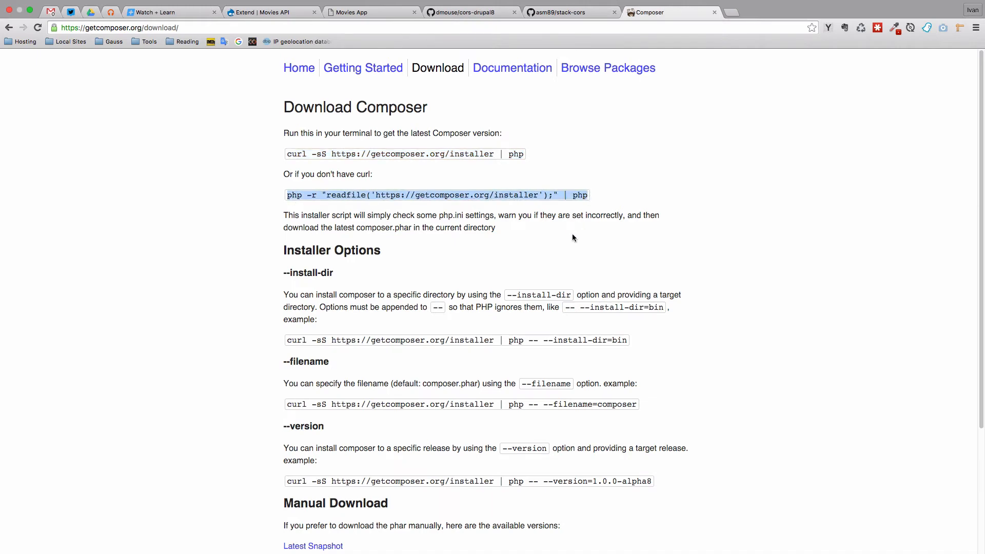
click(298, 67)
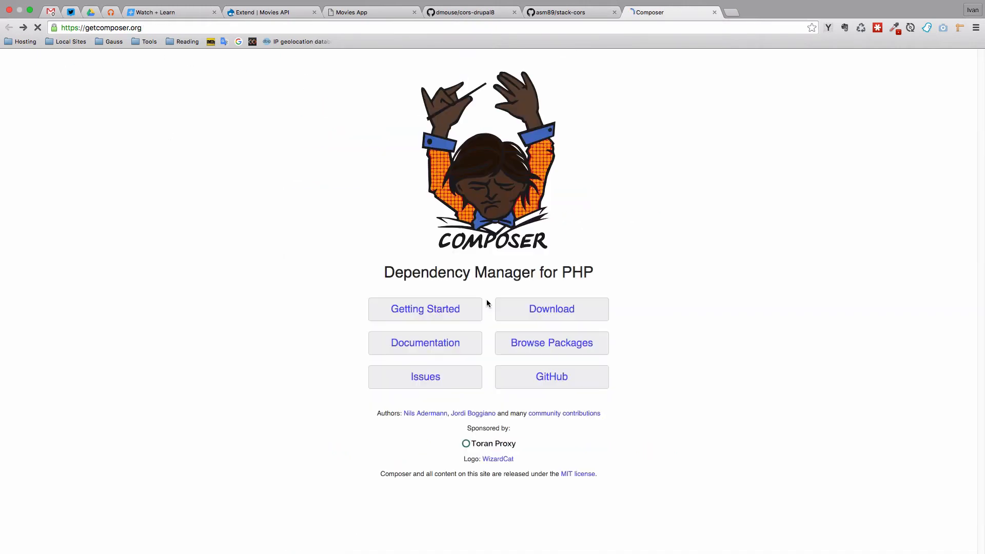
mouse_move(654, 344)
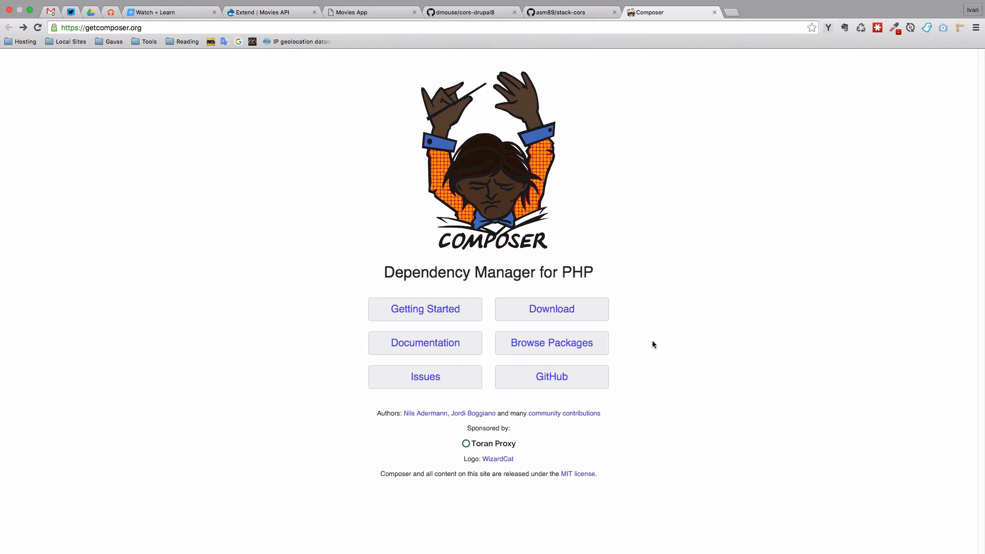
mouse_move(519, 296)
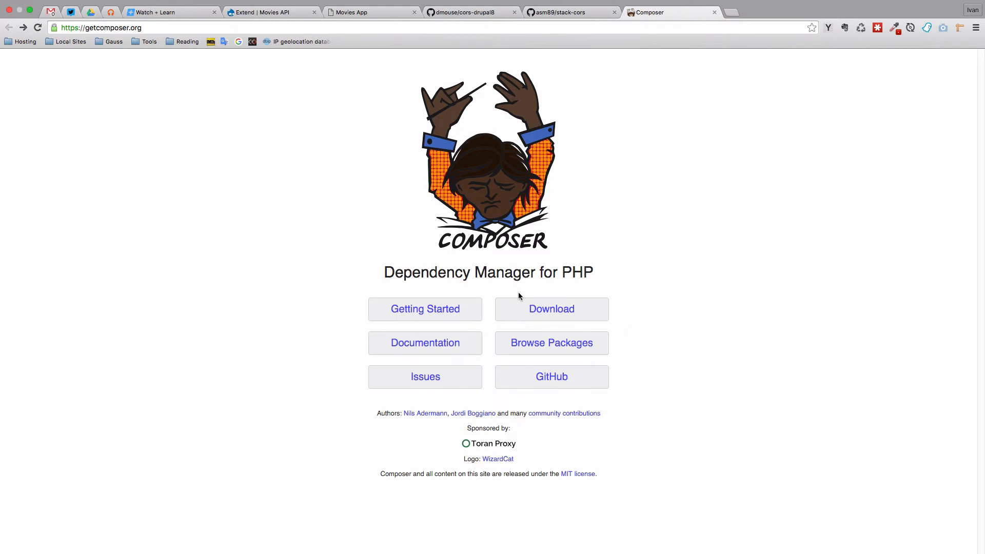
click(425, 309)
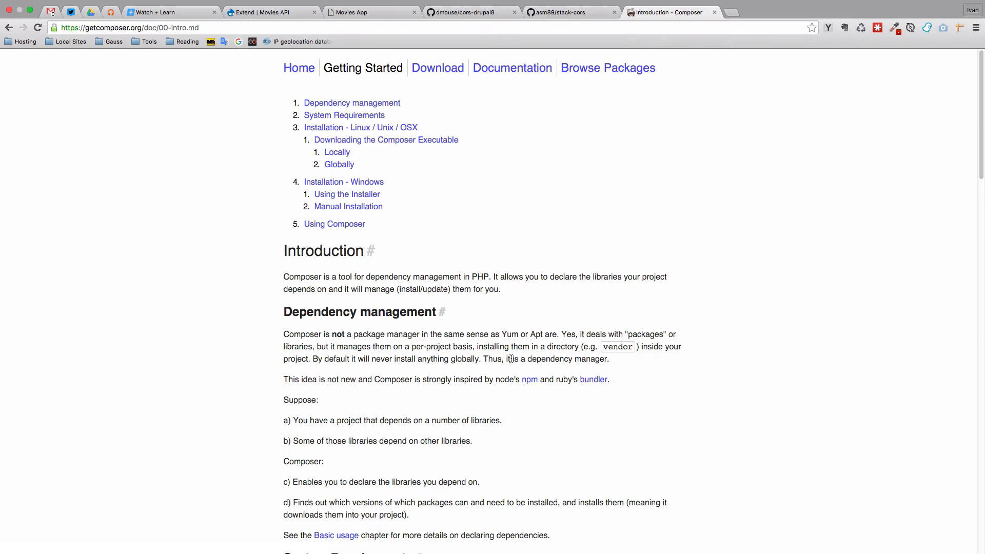
click(344, 182)
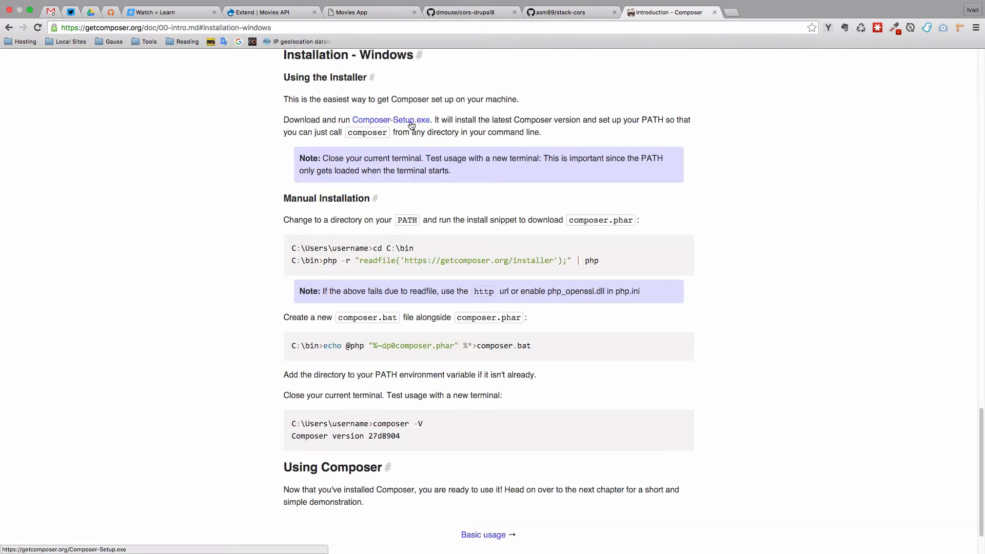
mouse_move(383, 123)
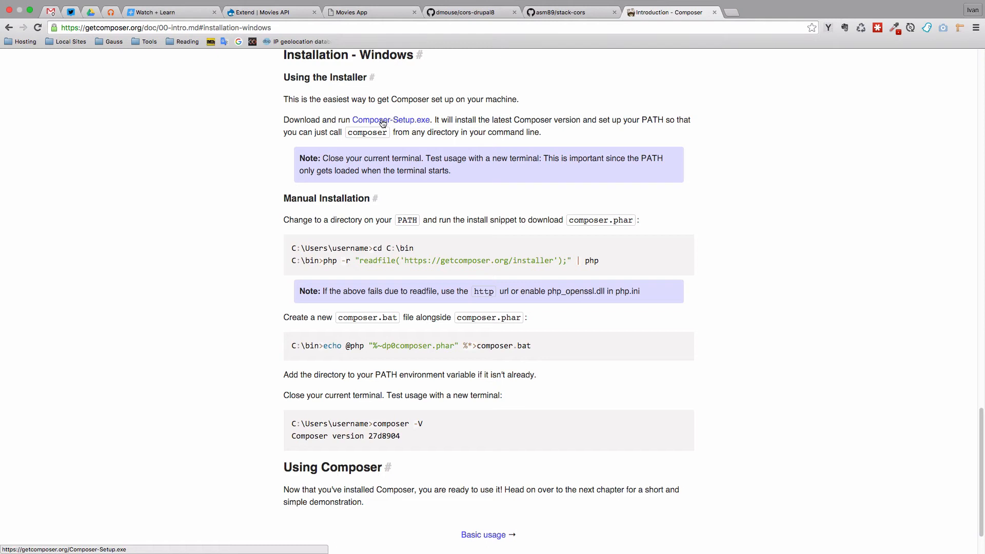
mouse_move(423, 126)
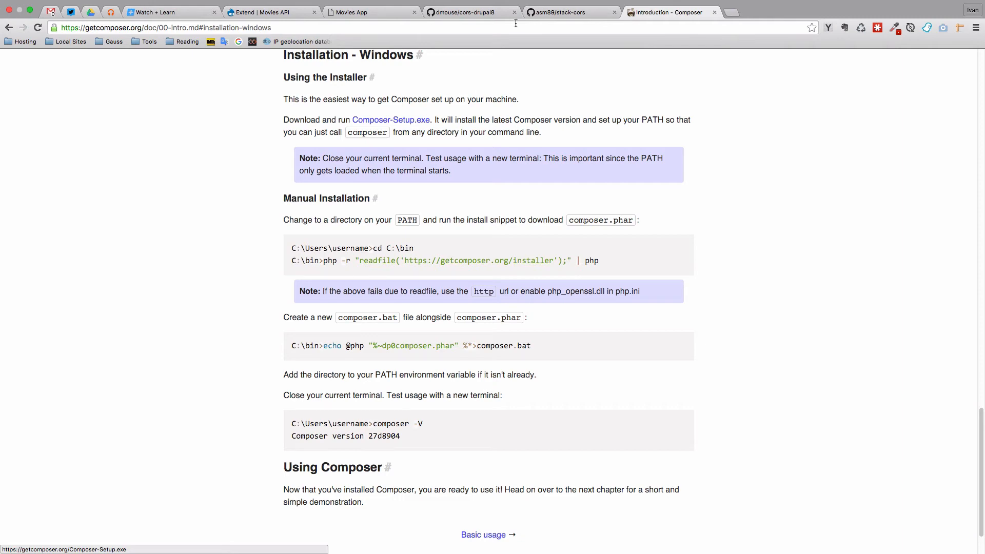
click(564, 12)
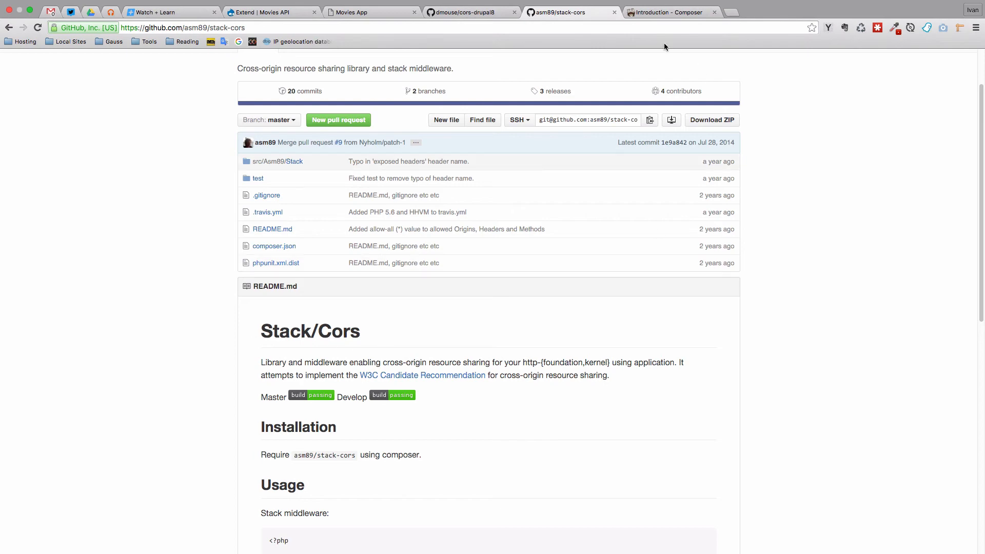
Recheck the Composer guide, then select the asm89/stack-cors package name in the README
click(673, 12)
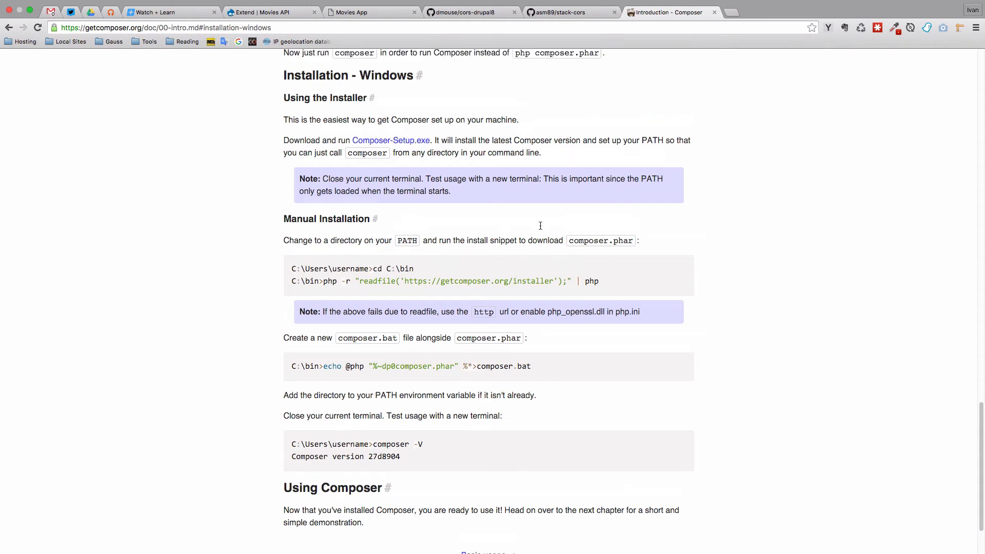
scroll(up, 3)
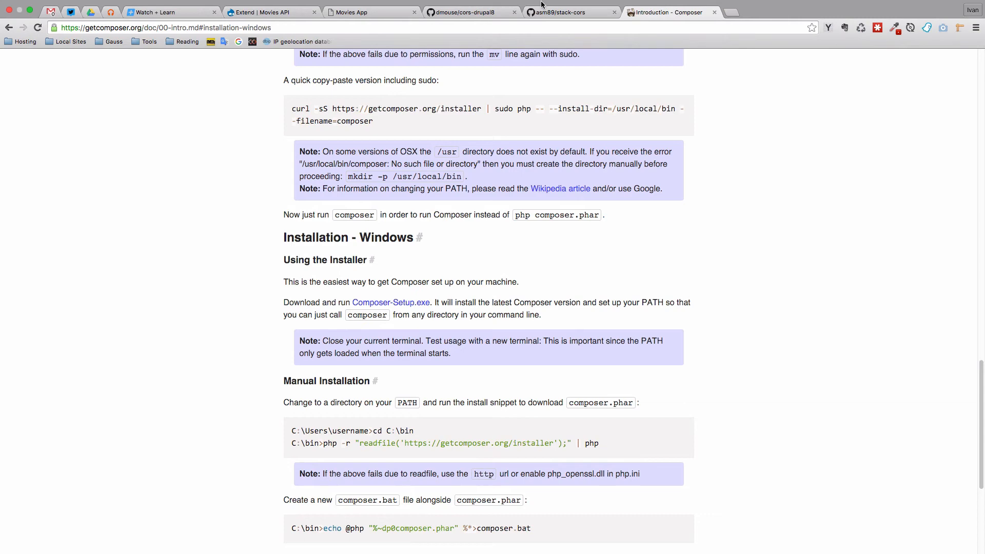
click(558, 12)
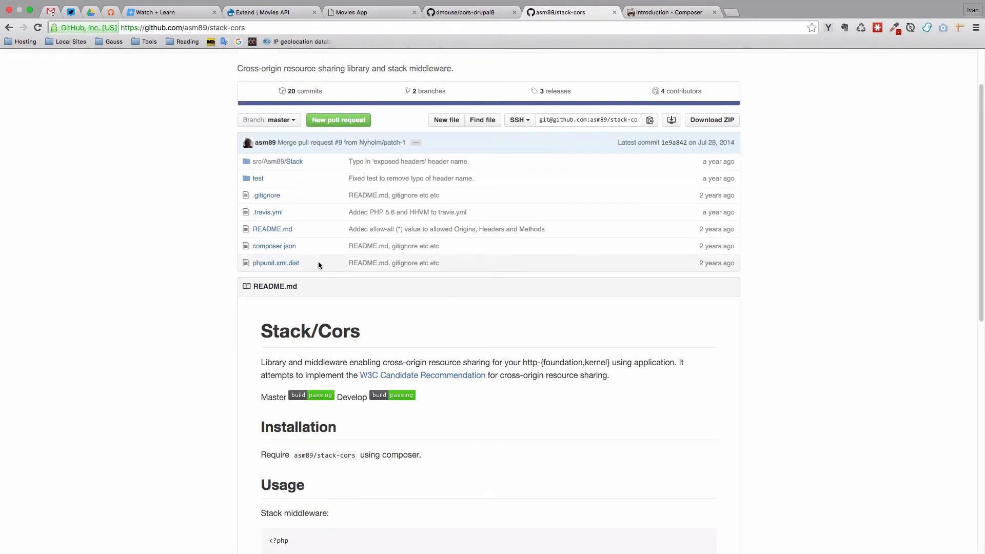
scroll(down, 3)
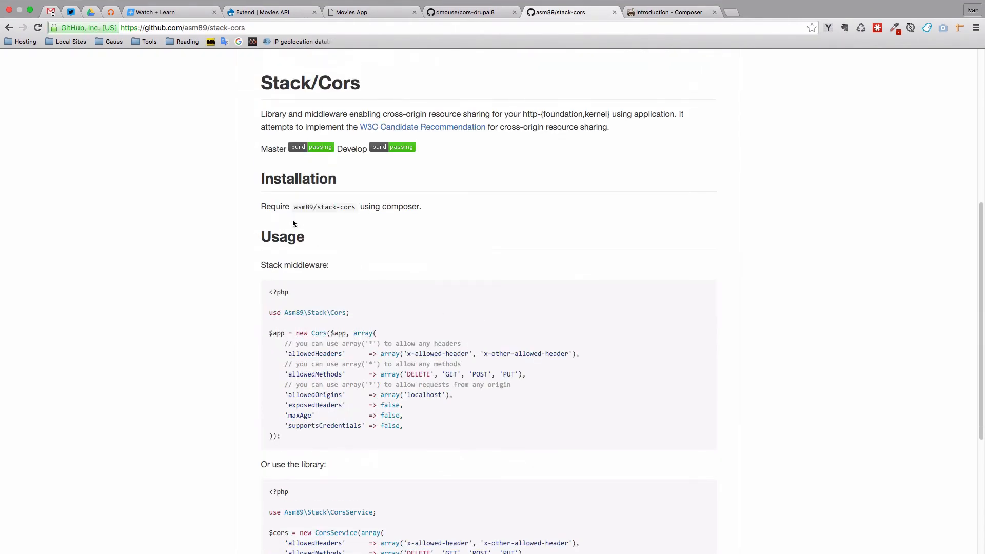
double_click(325, 206)
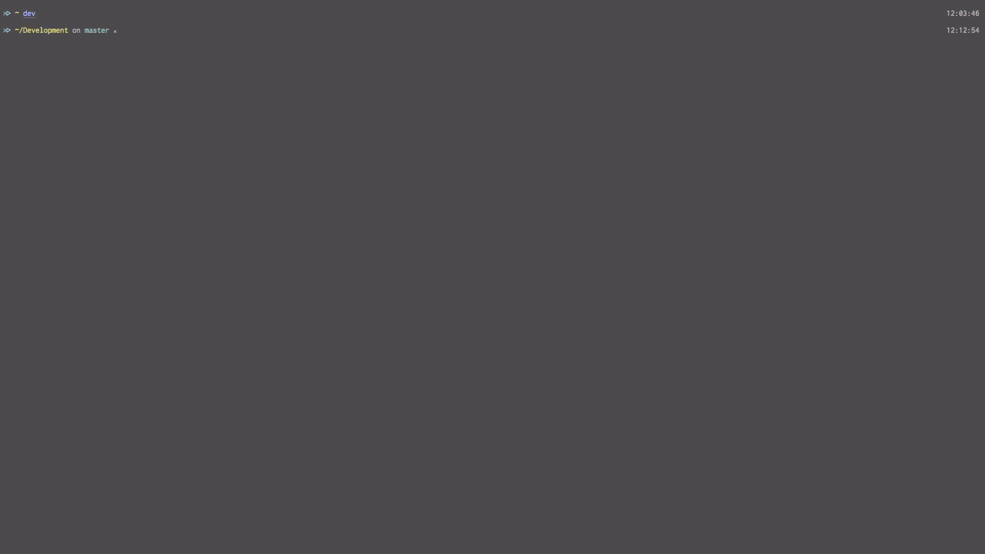
From public/moviesapi, enter 'composer require asm89/stack-cors'
text(cd public/moviesapi)
text(ls)
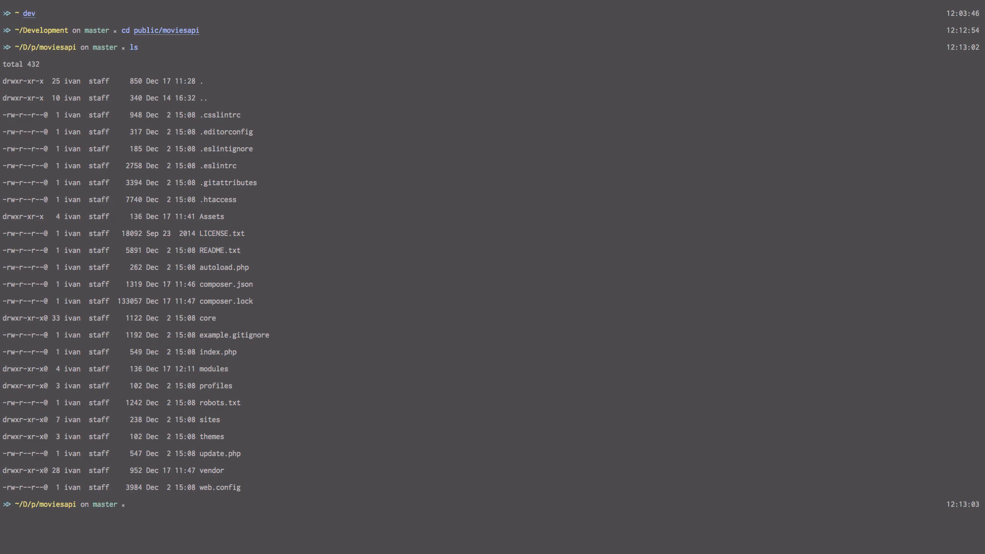
text(composer require asm89/stack-cors)
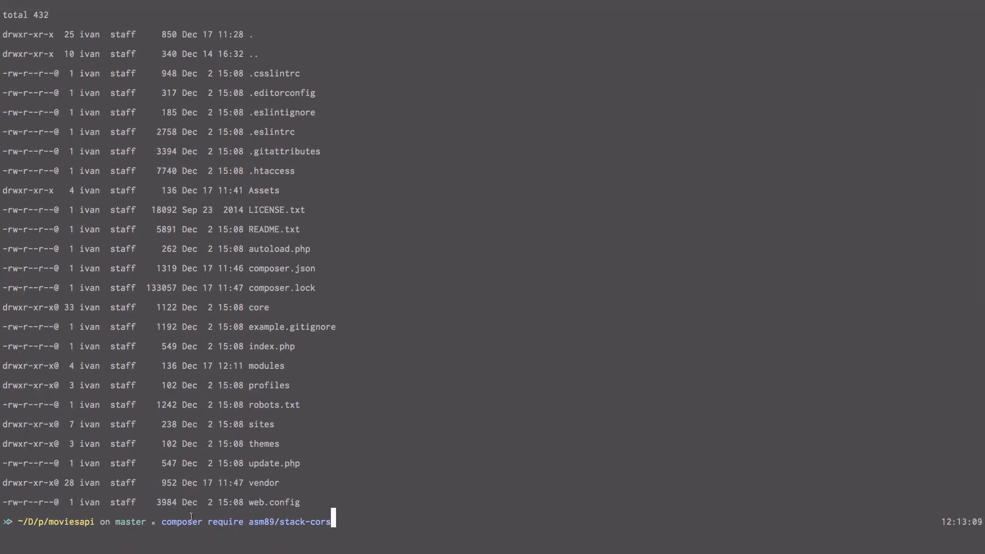
mouse_move(257, 523)
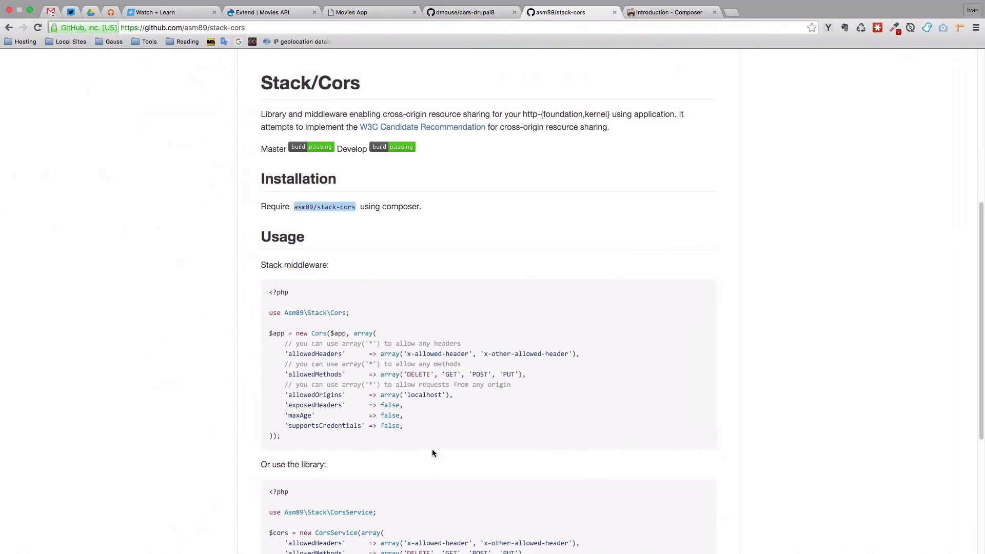
Tick the cors module on the filtered Extend page and install it
click(271, 12)
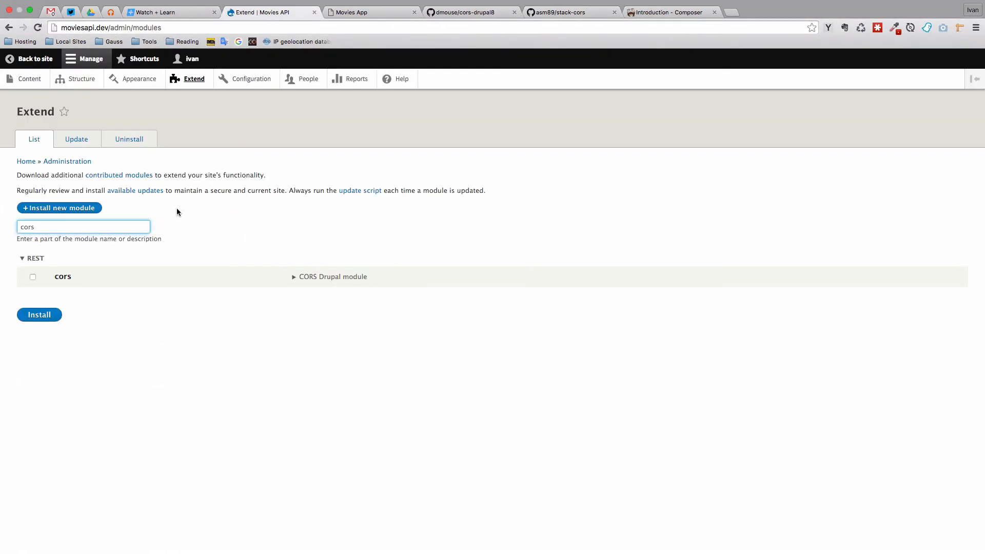
click(33, 277)
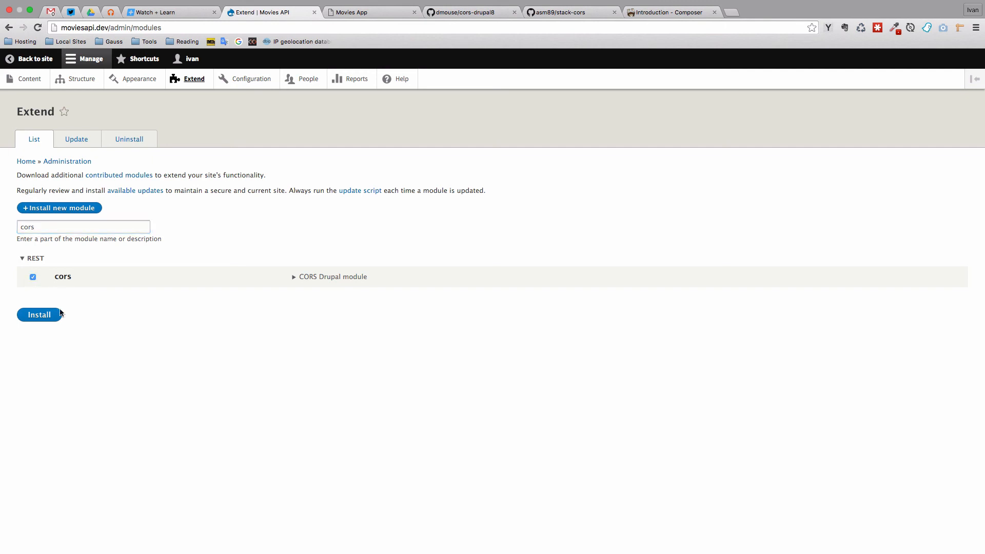
click(38, 315)
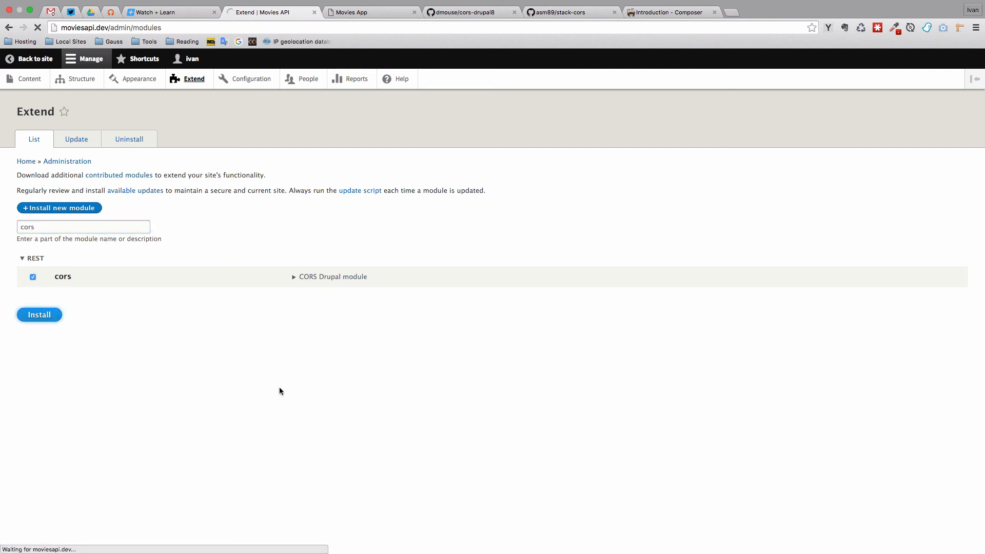
click(39, 314)
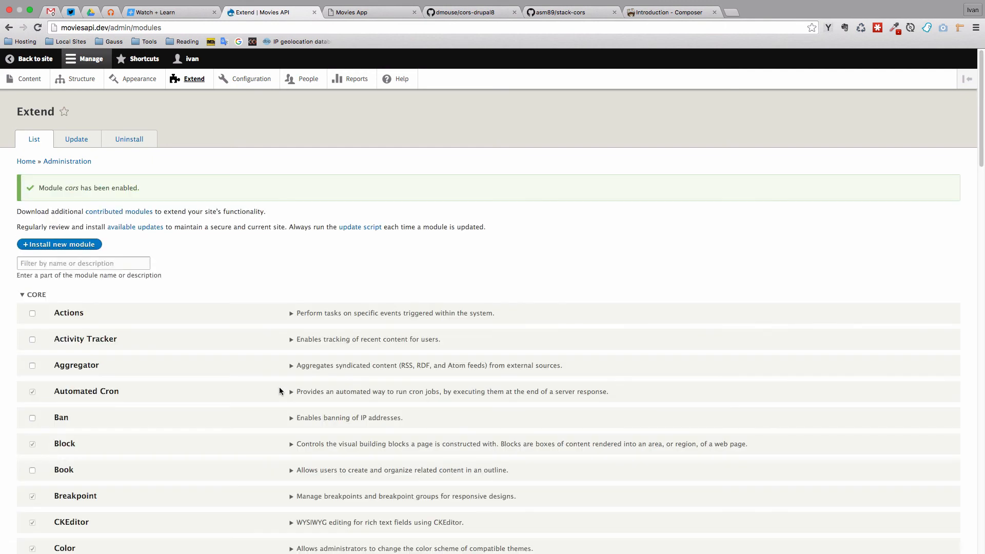
mouse_move(92, 188)
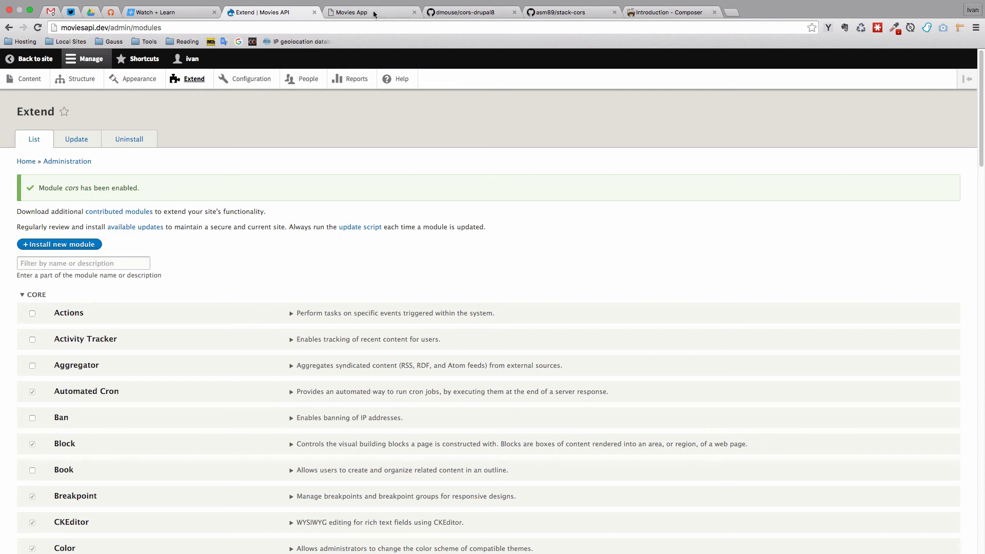
Reload the Movies App page to show movies like American Beauty and The Big Lebowski
click(355, 12)
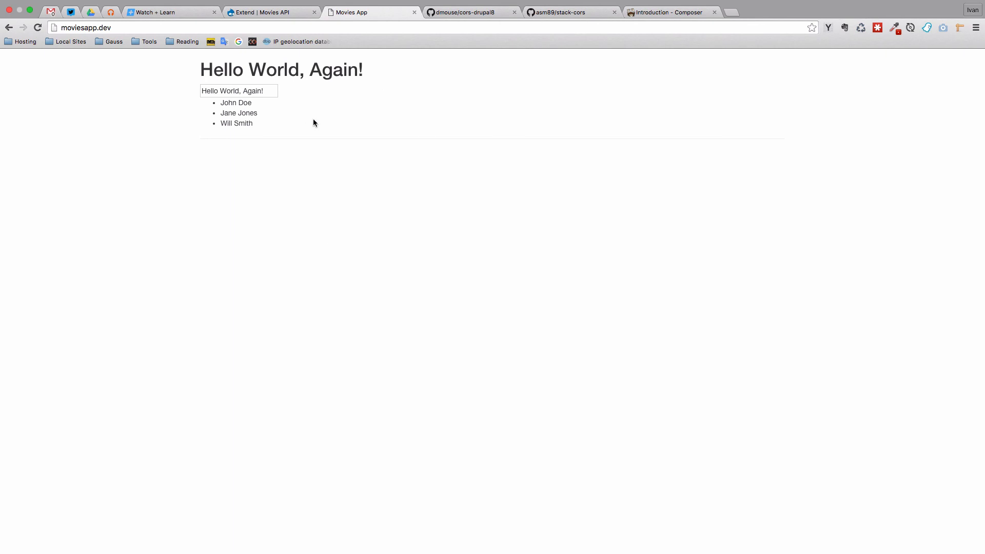
mouse_move(953, 53)
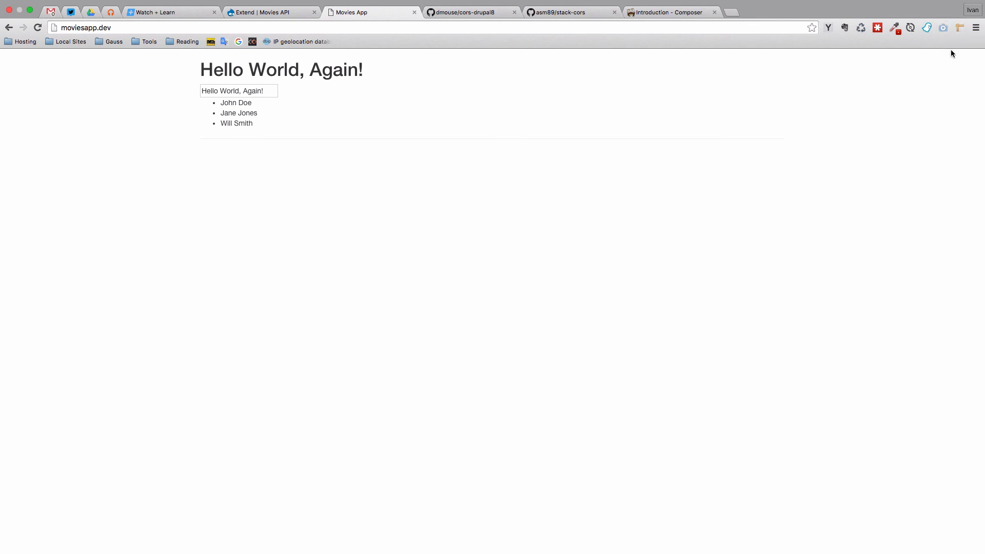
mouse_move(563, 86)
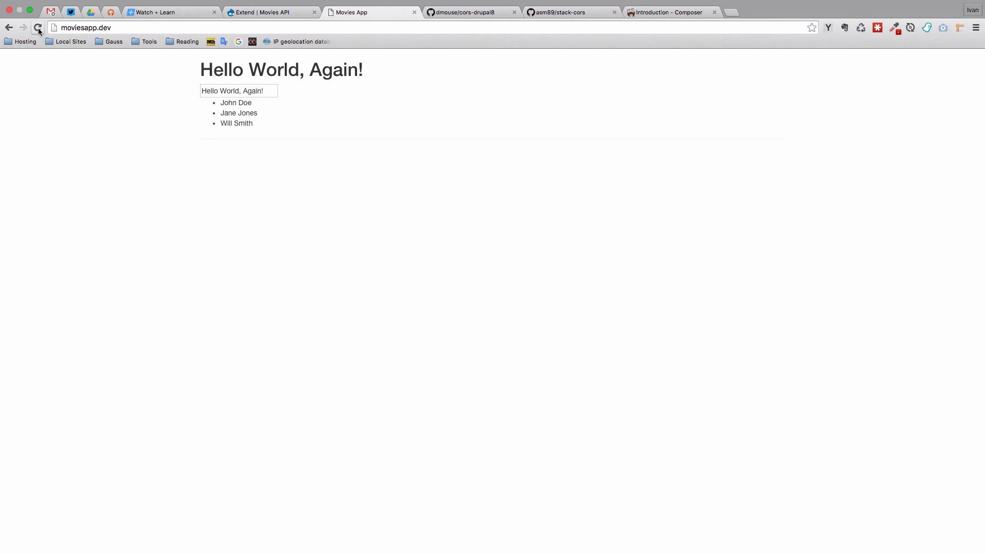
click(37, 27)
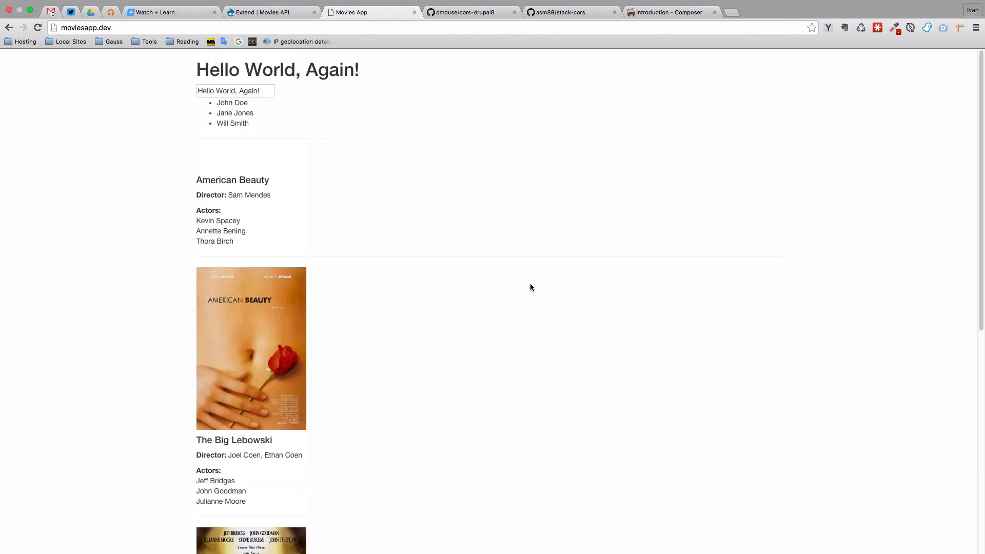
mouse_move(560, 195)
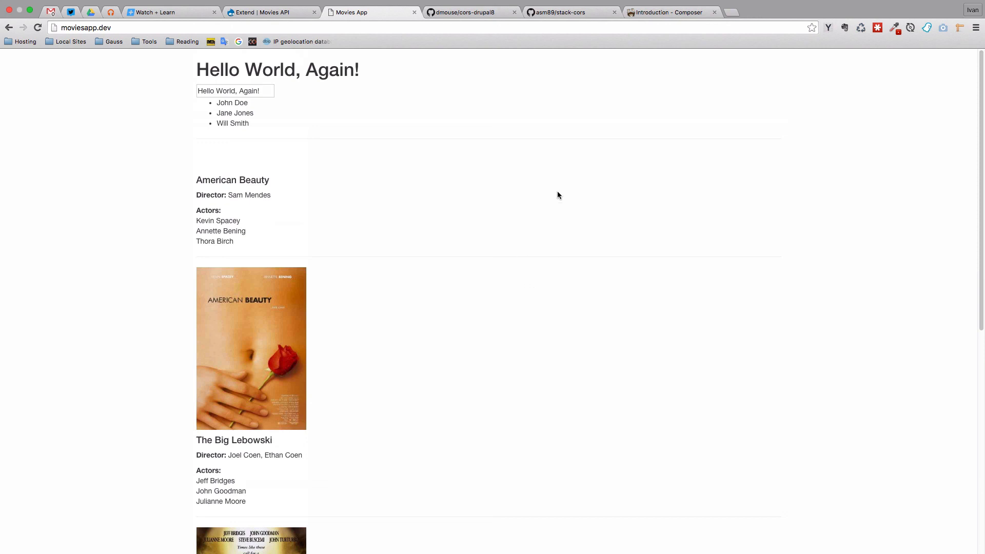